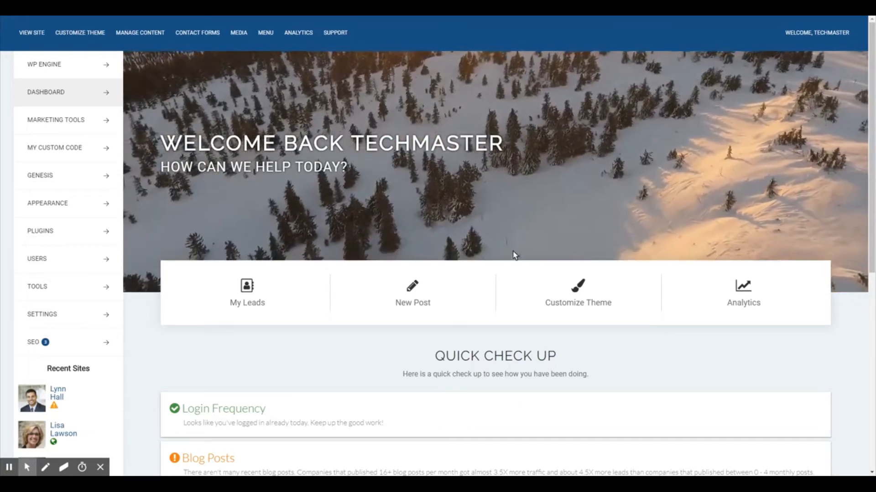
pyautogui.moveTo(534, 204)
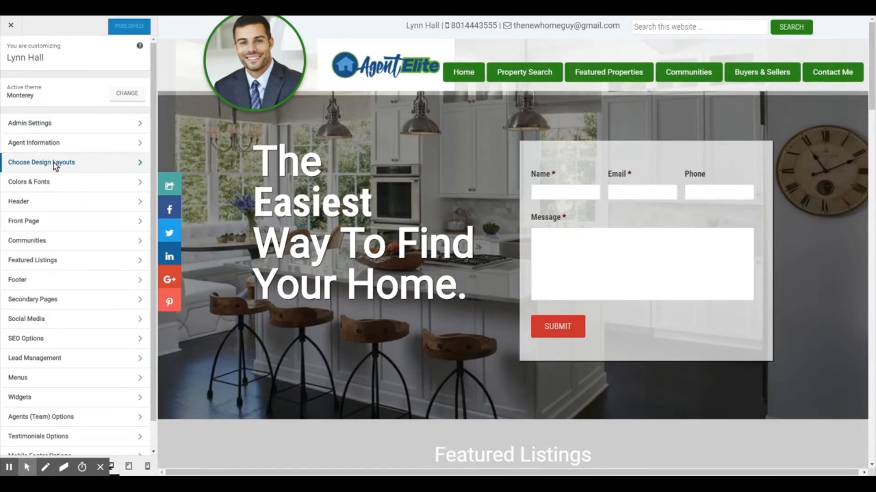
# Apply the first Header Layout from Choose Design Layouts to the site preview.
pyautogui.click(41, 163)
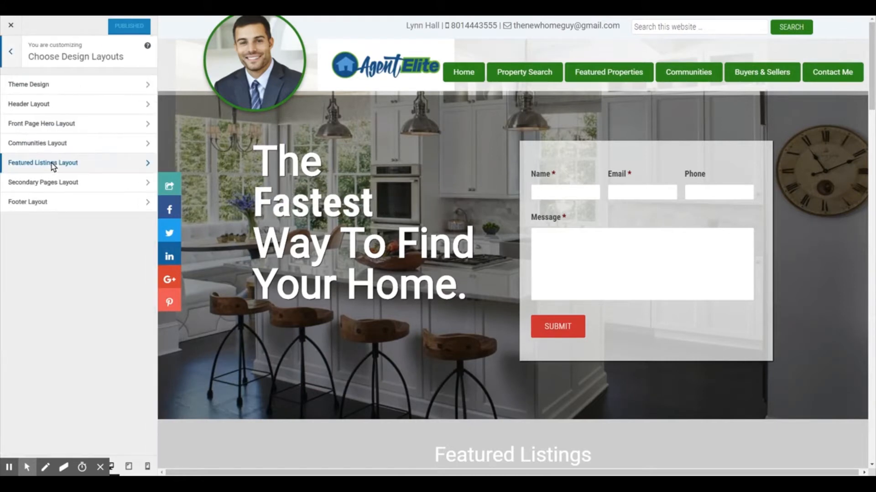
pyautogui.click(28, 104)
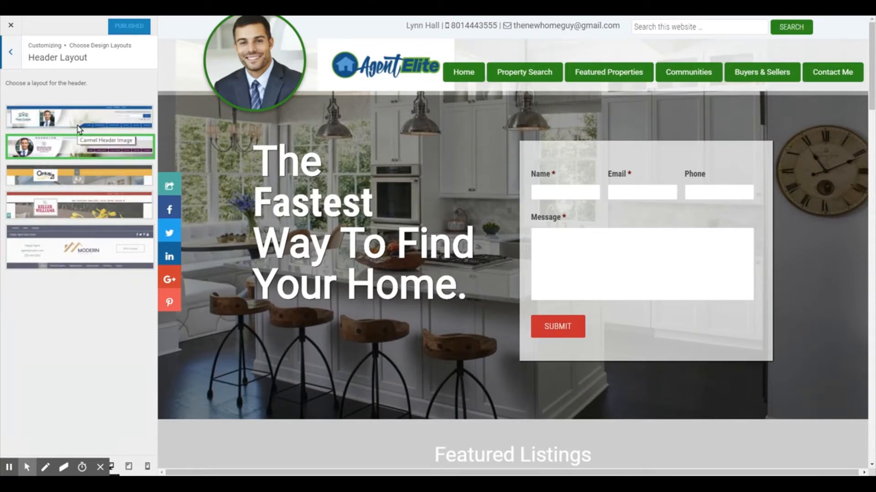
pyautogui.click(80, 120)
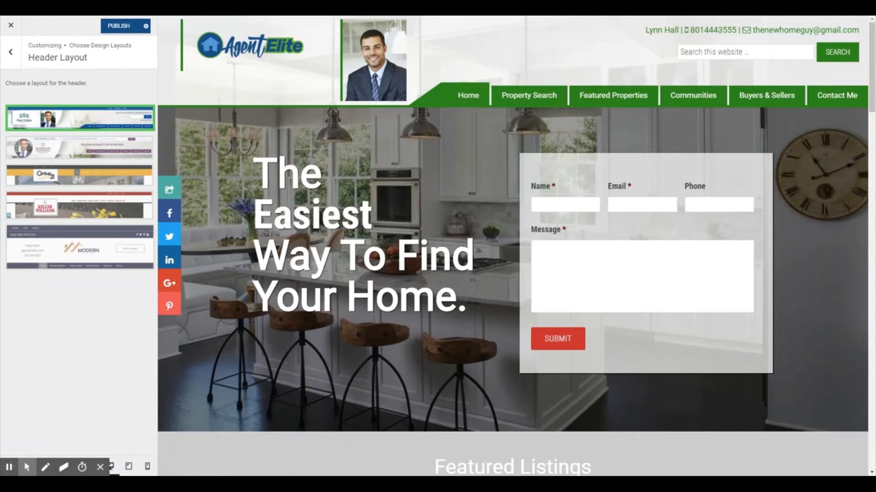
pyautogui.click(10, 51)
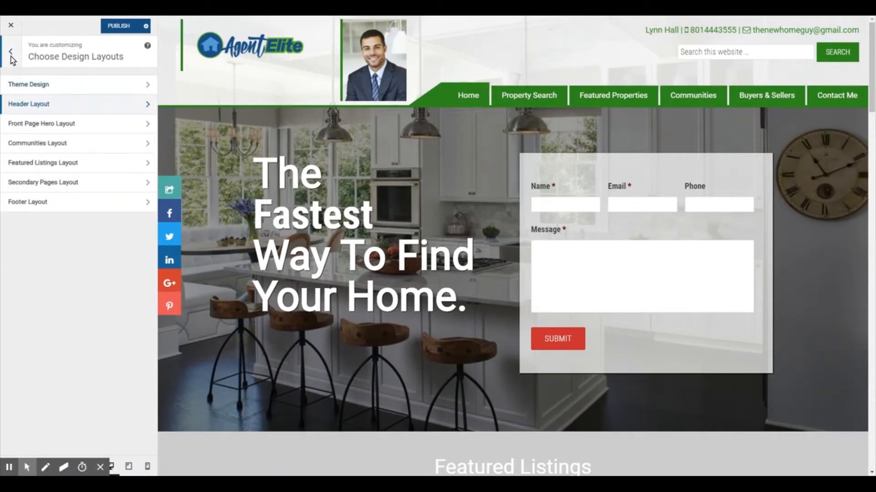
# Set the header's Menu Accent Color to blue #1a8dbf.
pyautogui.click(9, 50)
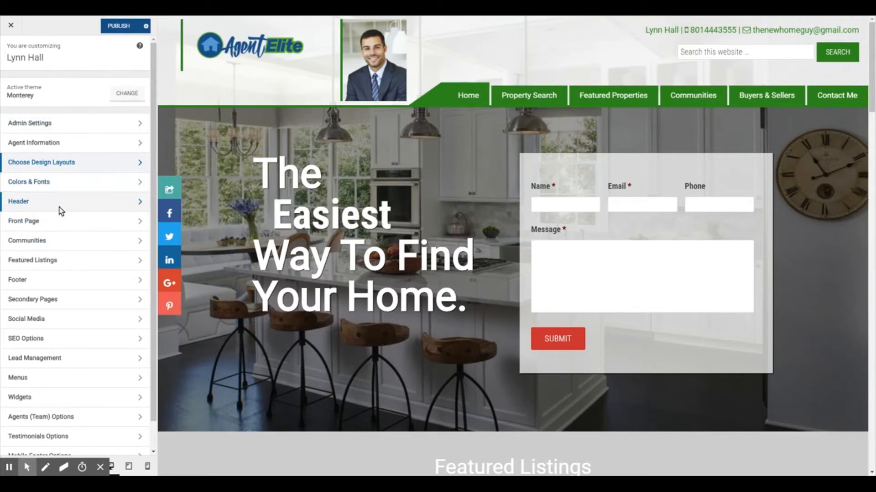
pyautogui.click(18, 200)
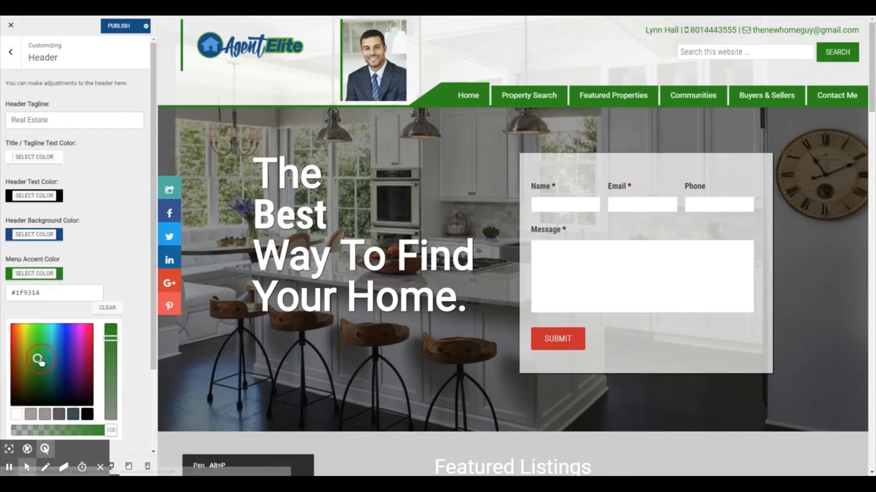
pyautogui.click(58, 345)
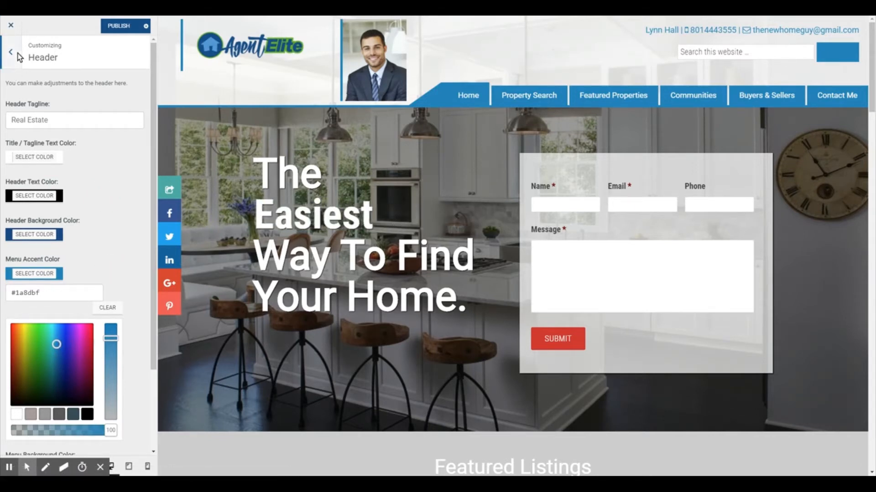
pyautogui.click(11, 51)
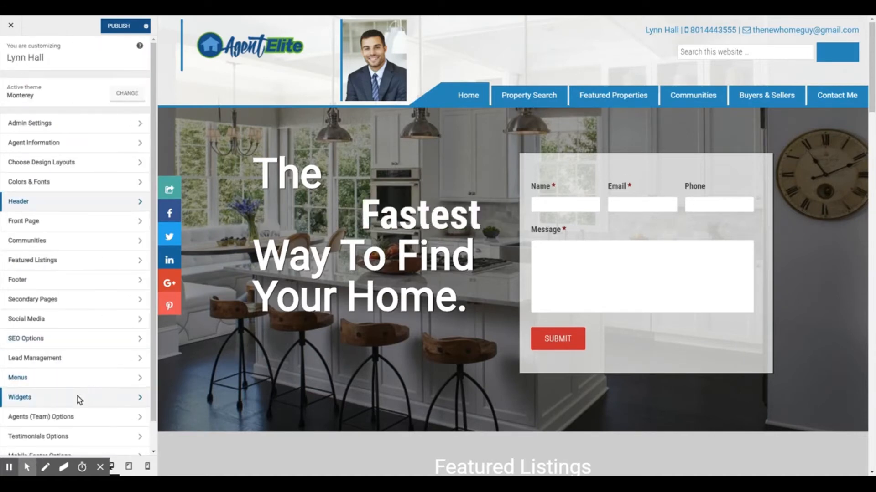
# Assign the Social Menu to the Before Header Menu location.
pyautogui.click(18, 378)
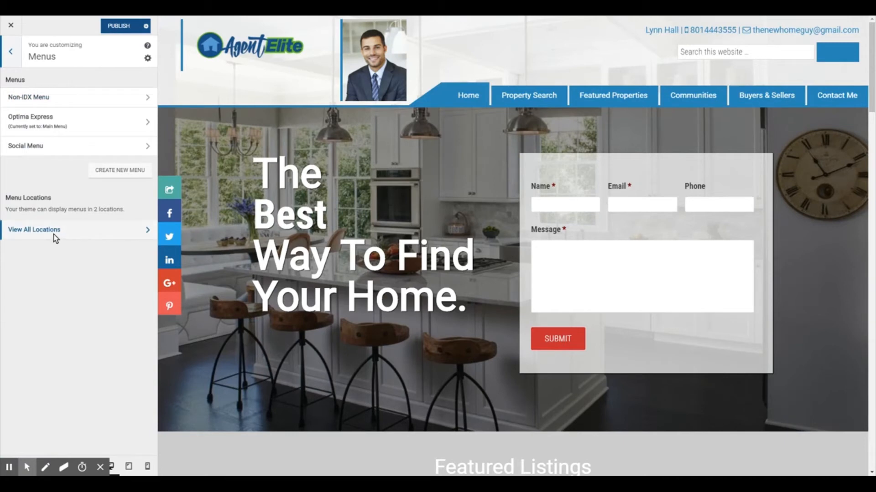
pyautogui.click(34, 229)
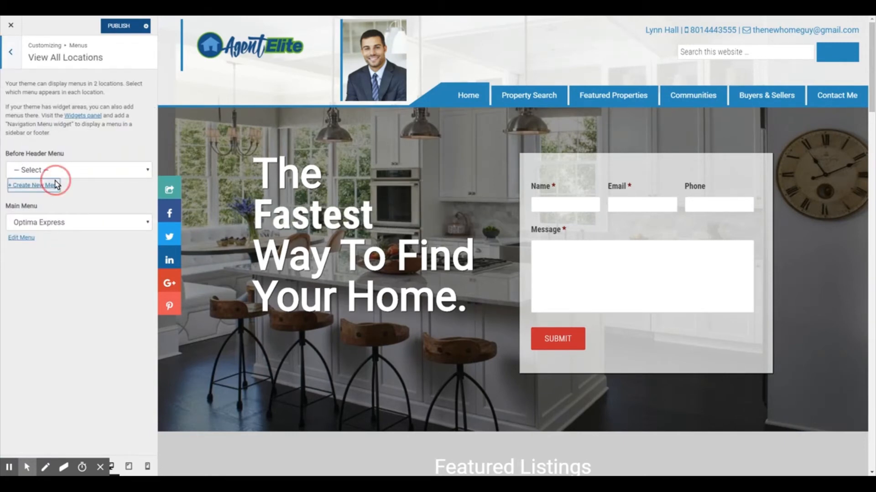
pyautogui.click(9, 51)
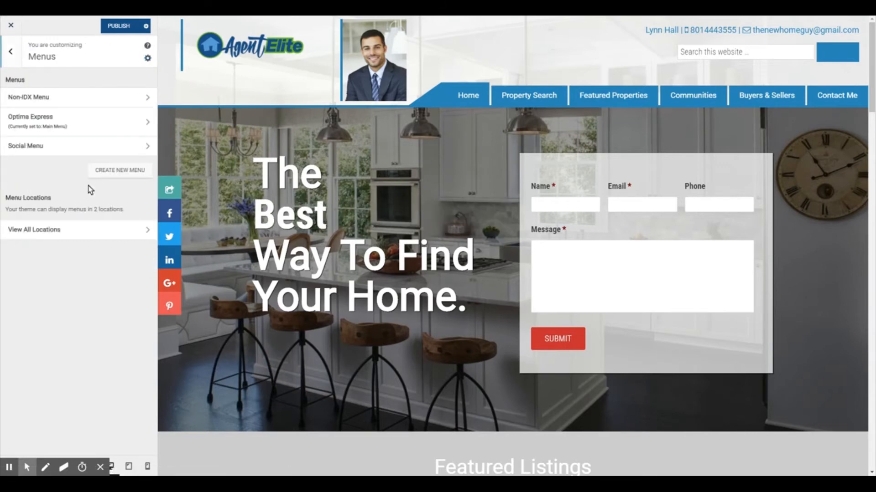
pyautogui.click(33, 230)
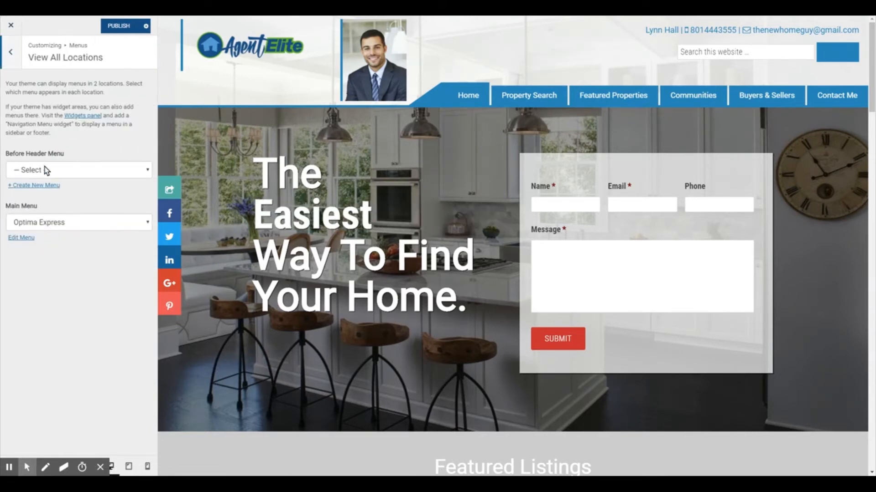
pyautogui.click(79, 169)
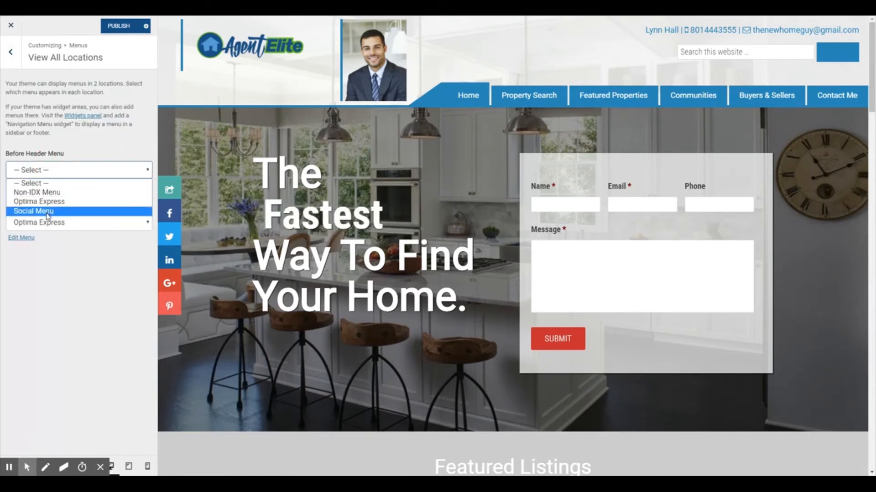
pyautogui.click(32, 211)
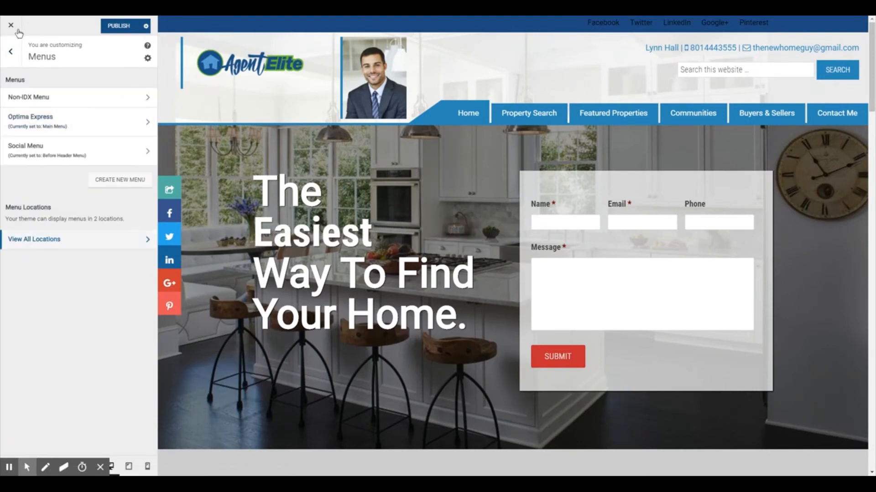
pyautogui.click(9, 50)
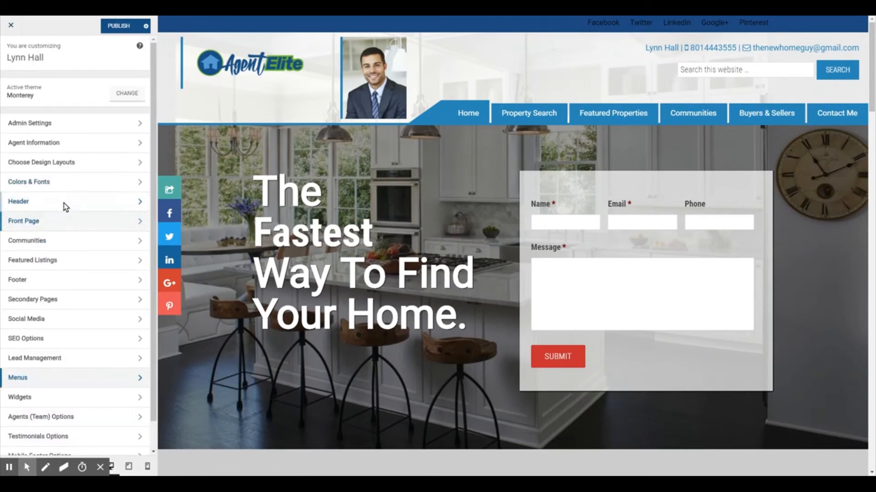
# Clear Header Text Color, set Header Background Color to green #1fa358, and publish.
pyautogui.click(18, 201)
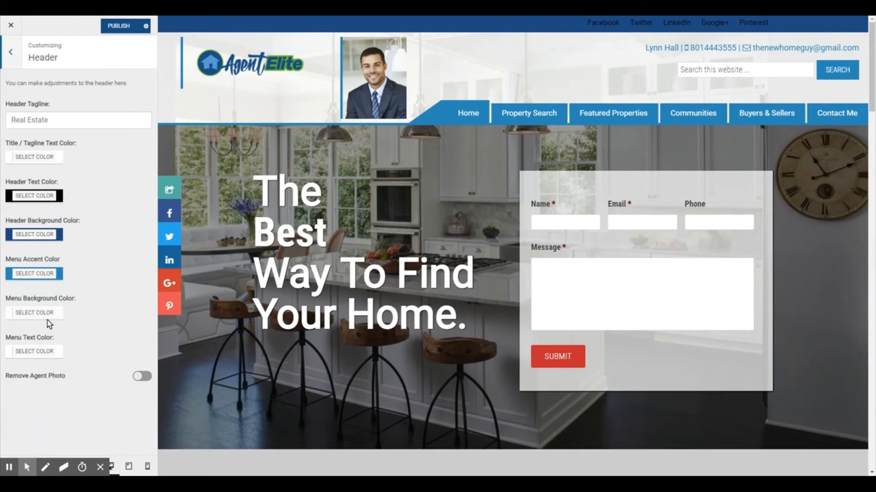
pyautogui.click(34, 195)
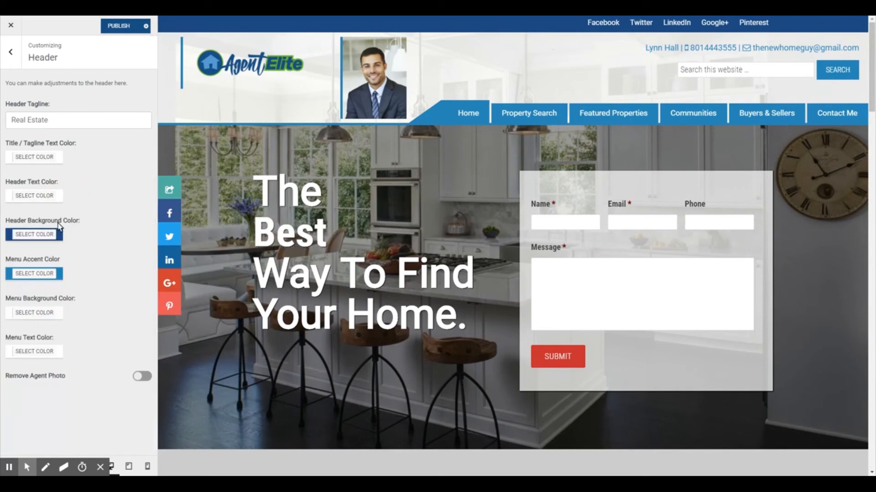
pyautogui.click(34, 234)
pyautogui.write('#1fa358')
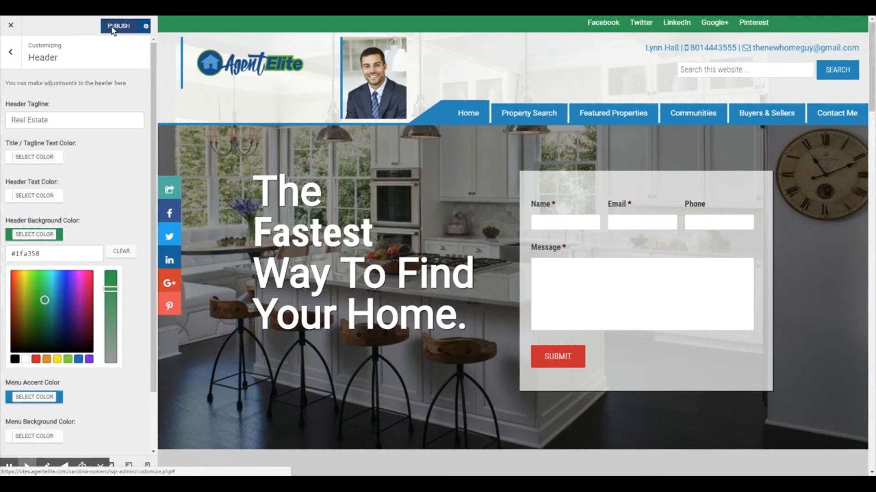
pyautogui.click(119, 25)
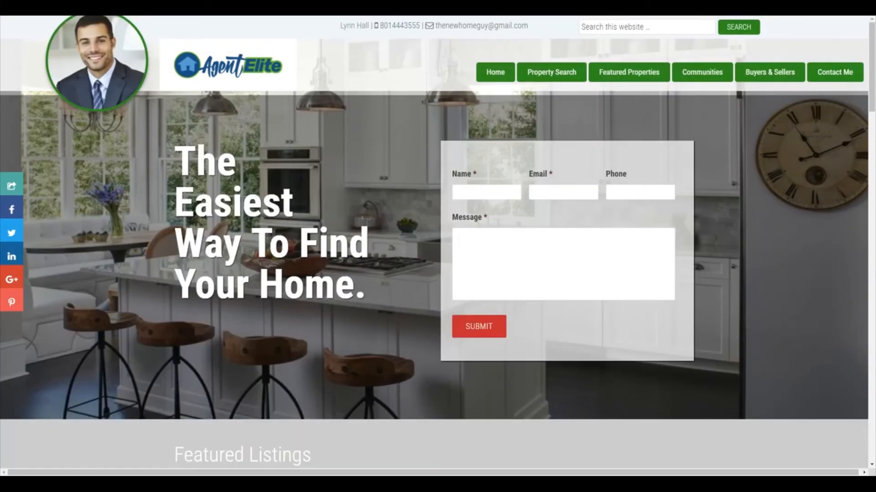